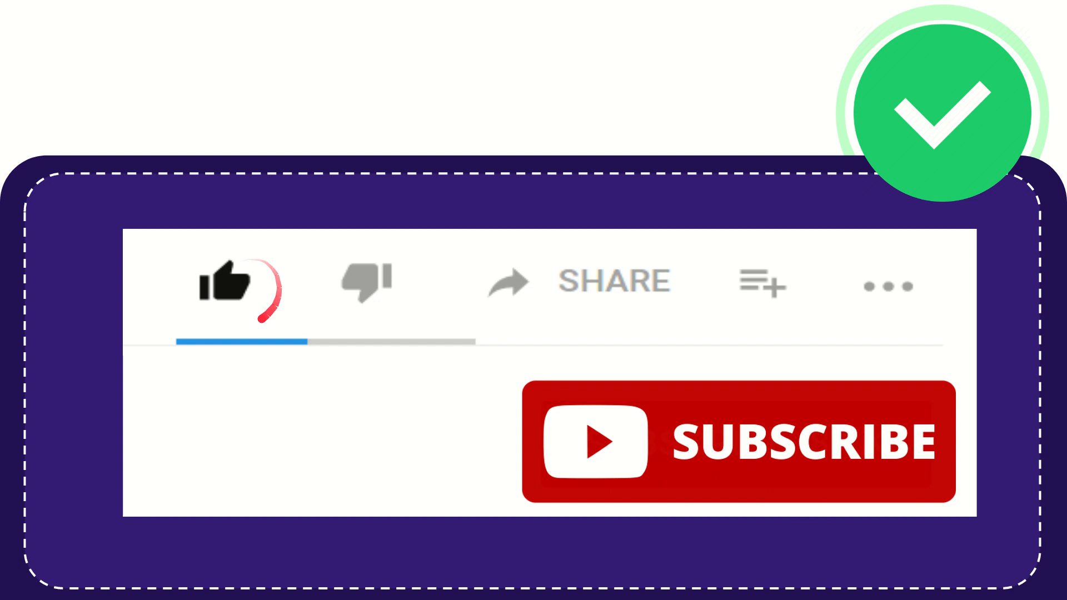
click(366, 282)
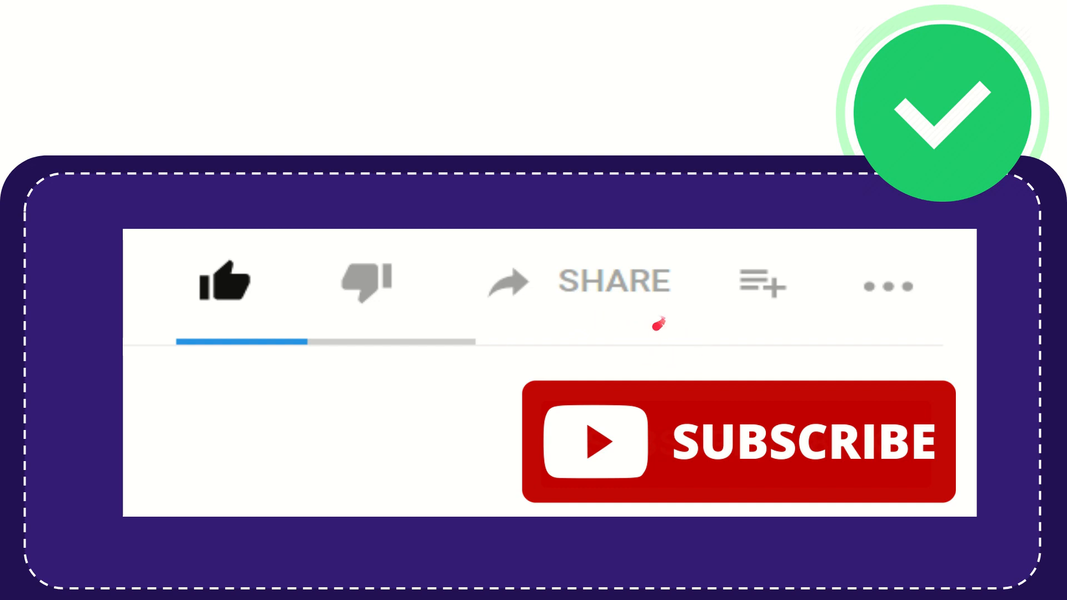
mouse_move(708, 311)
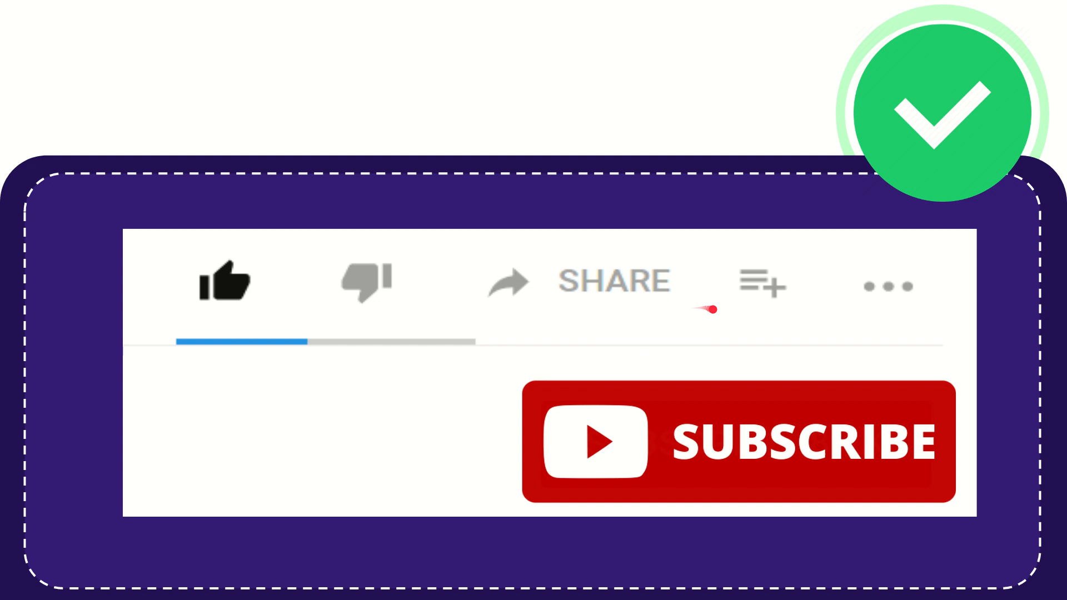